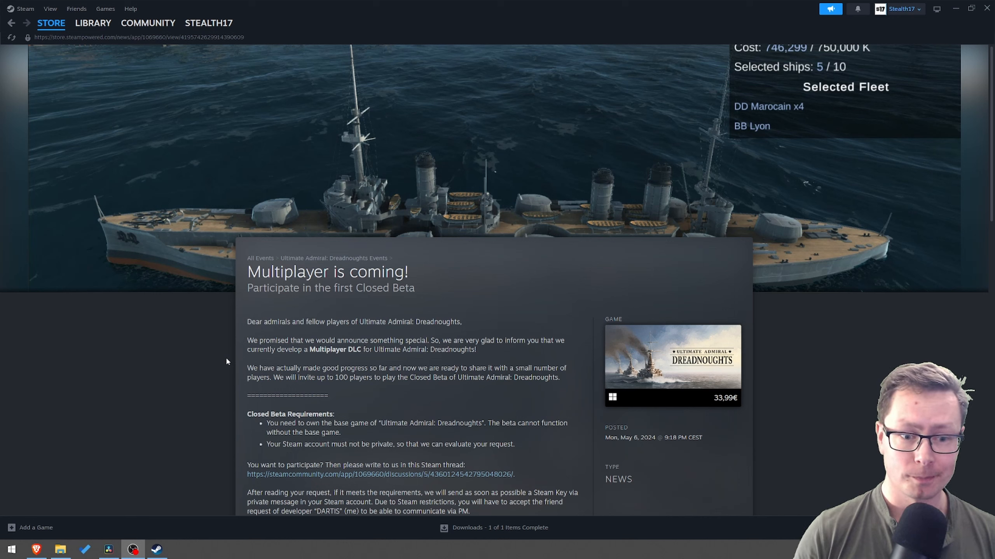
Highlight lines of the Closed Beta requirements while scrolling down to the participation thread link.
double_click(256, 349)
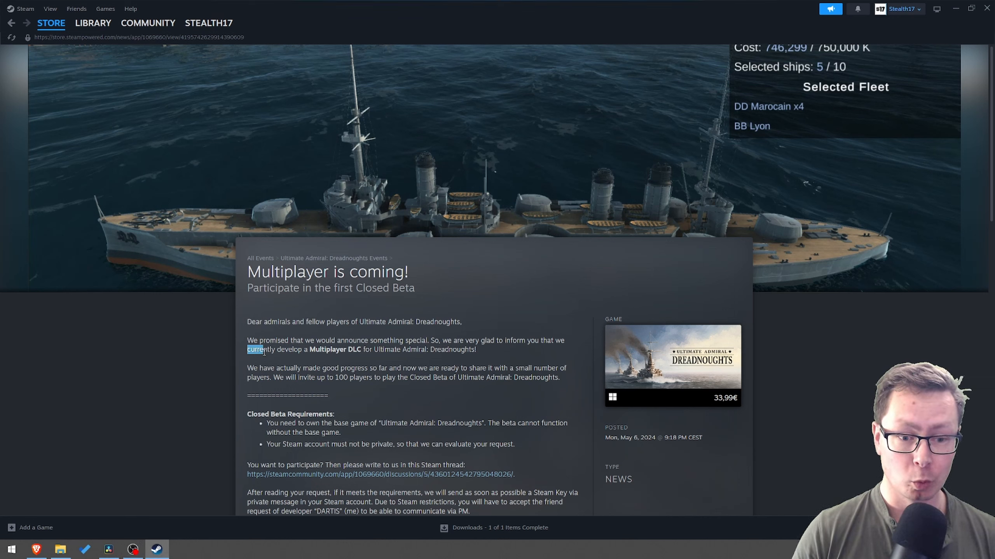
drag(248, 350, 362, 350)
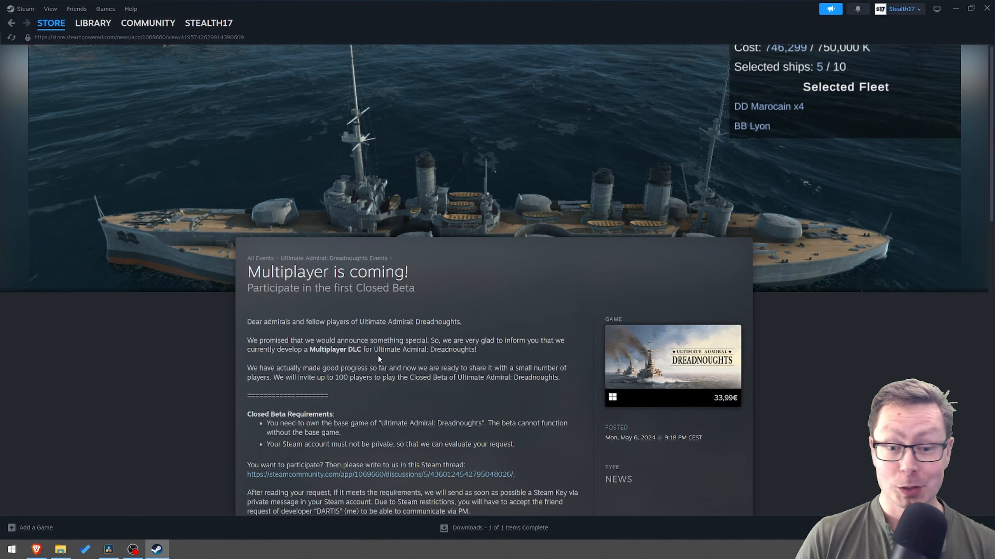
mouse_move(395, 351)
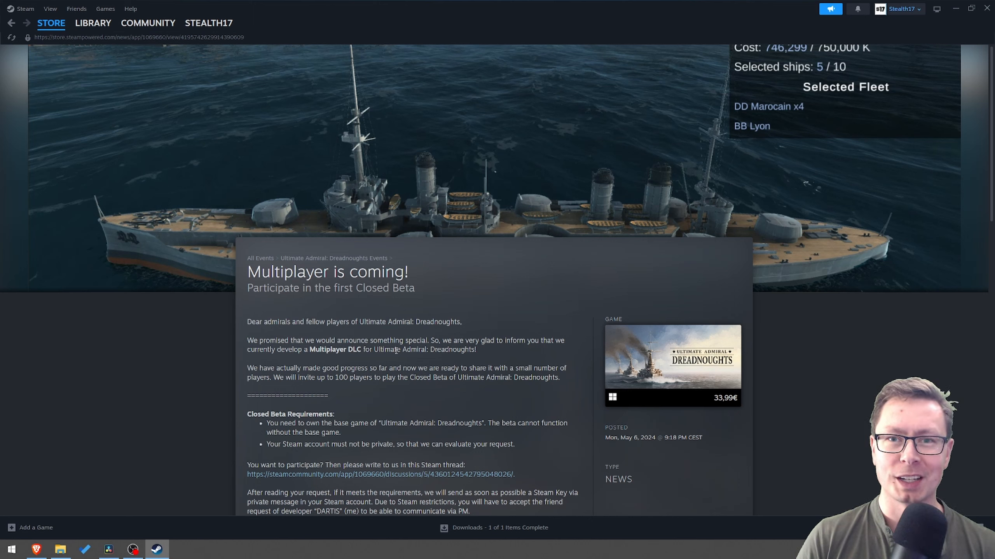
mouse_move(367, 361)
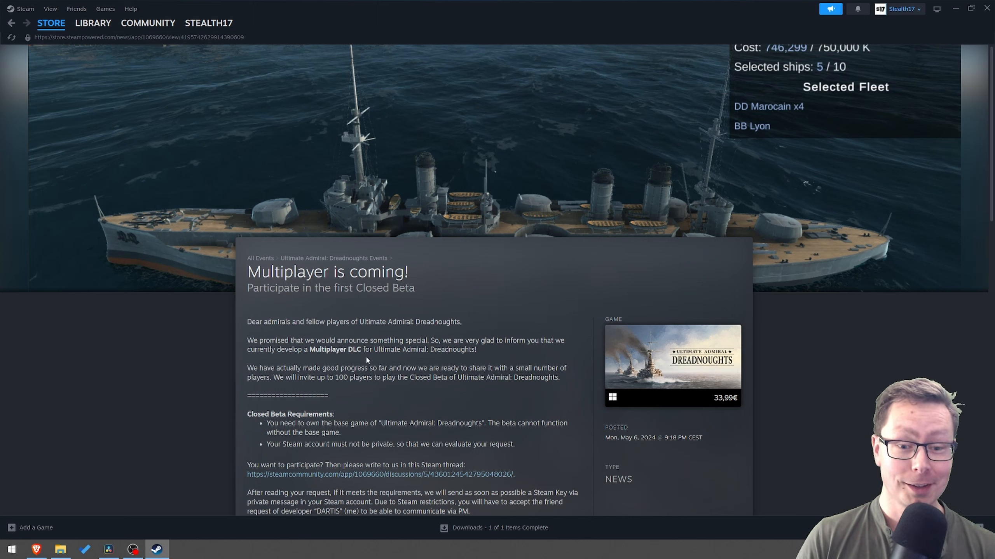
mouse_move(378, 364)
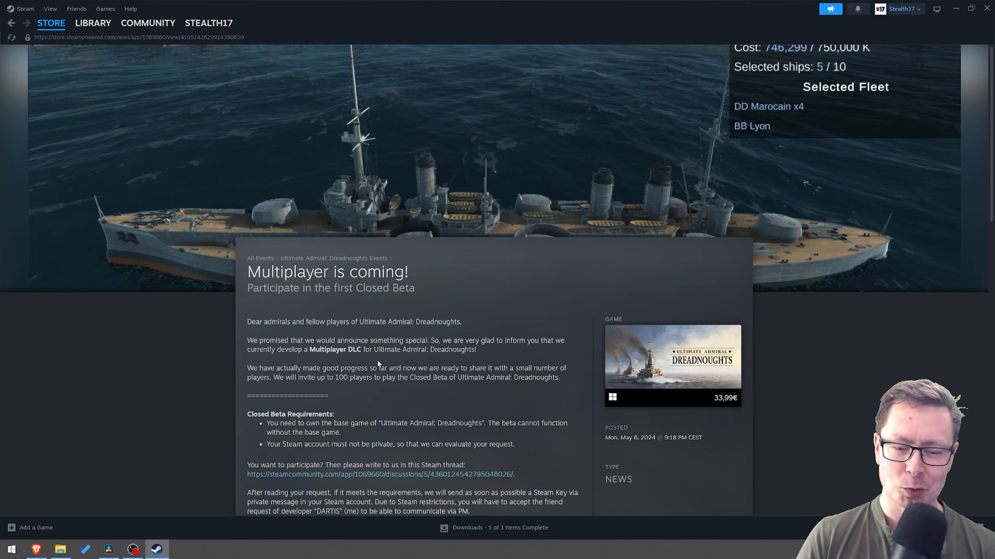
mouse_move(334, 377)
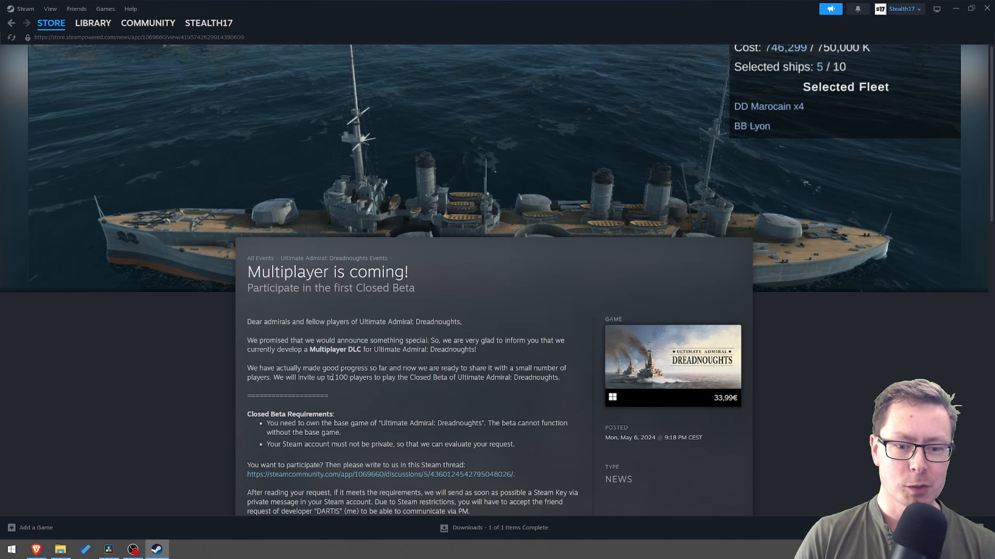
drag(315, 378, 424, 378)
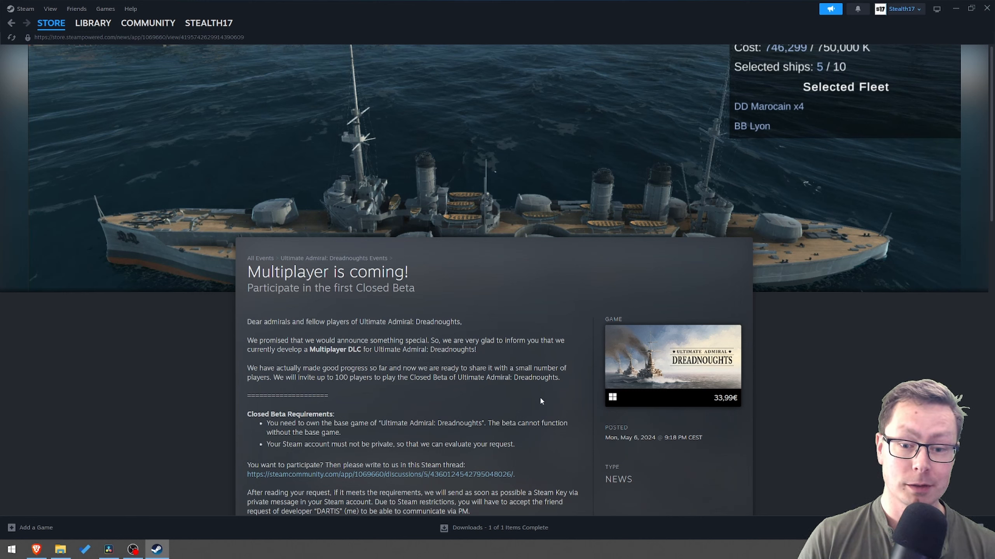
scroll(down, 3)
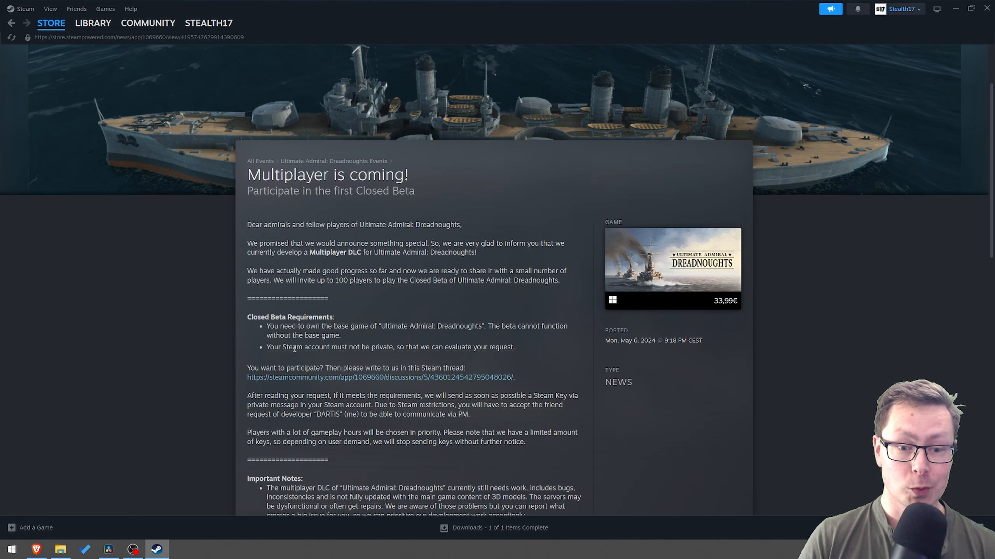
drag(267, 347, 323, 347)
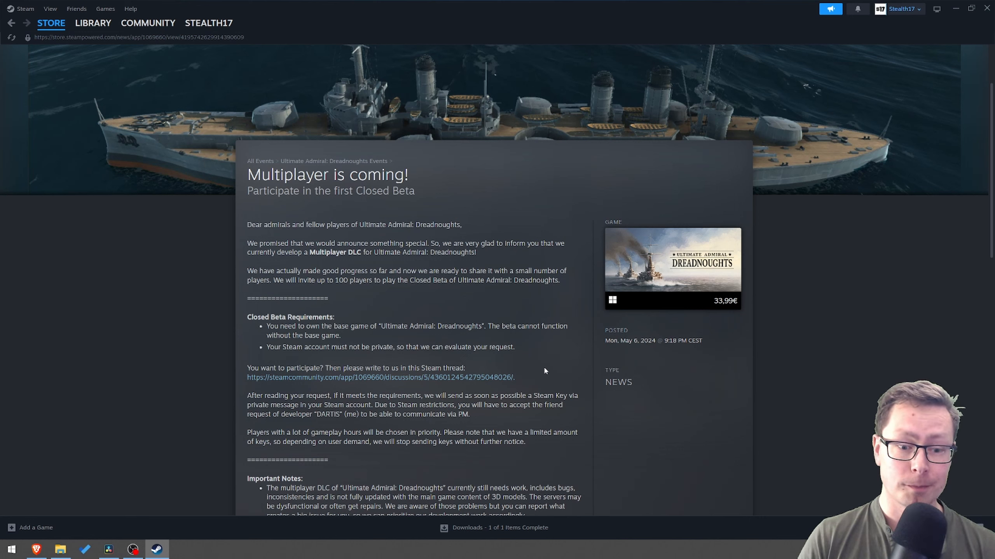
Highlight the note giving priority to players with many gameplay hours, then clear the highlight.
drag(286, 432, 417, 432)
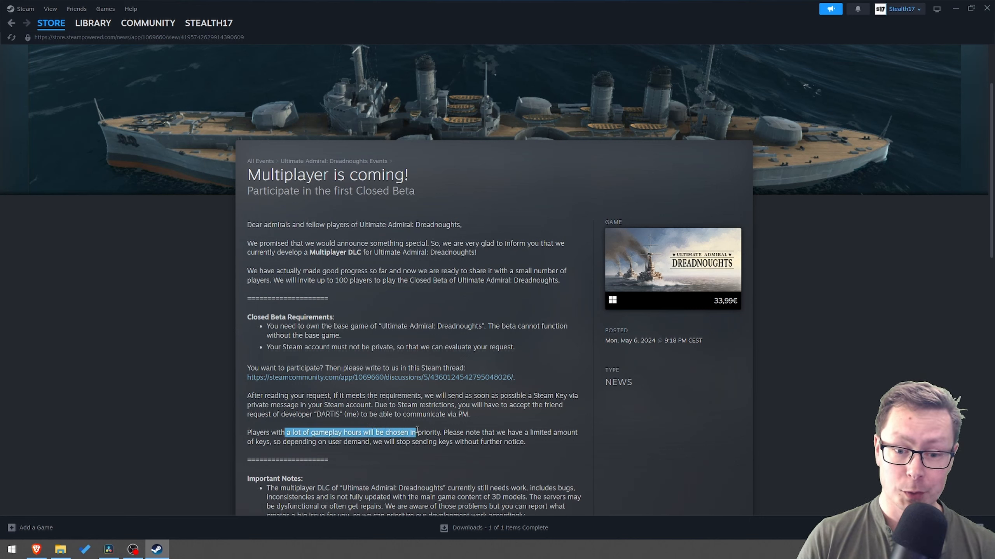
drag(417, 432, 441, 432)
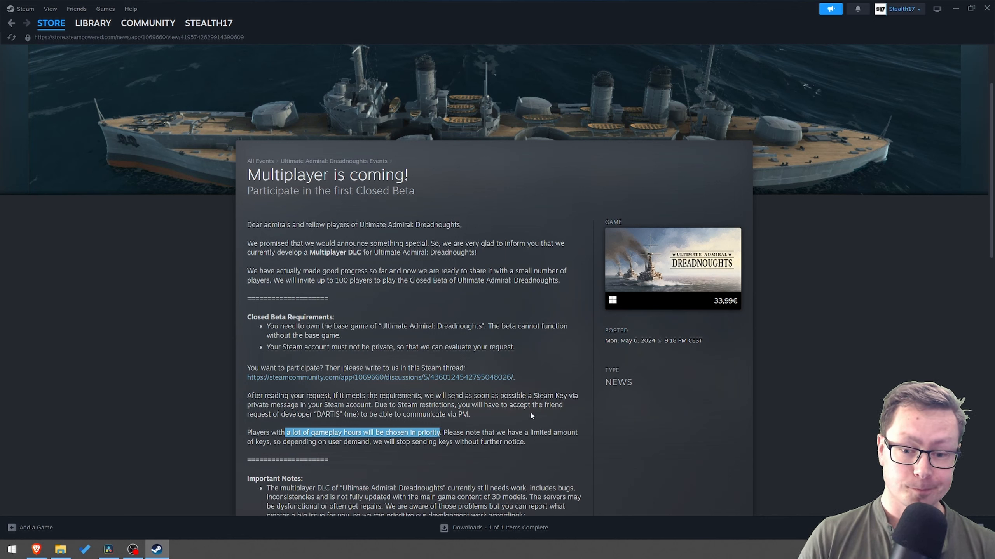
mouse_move(514, 421)
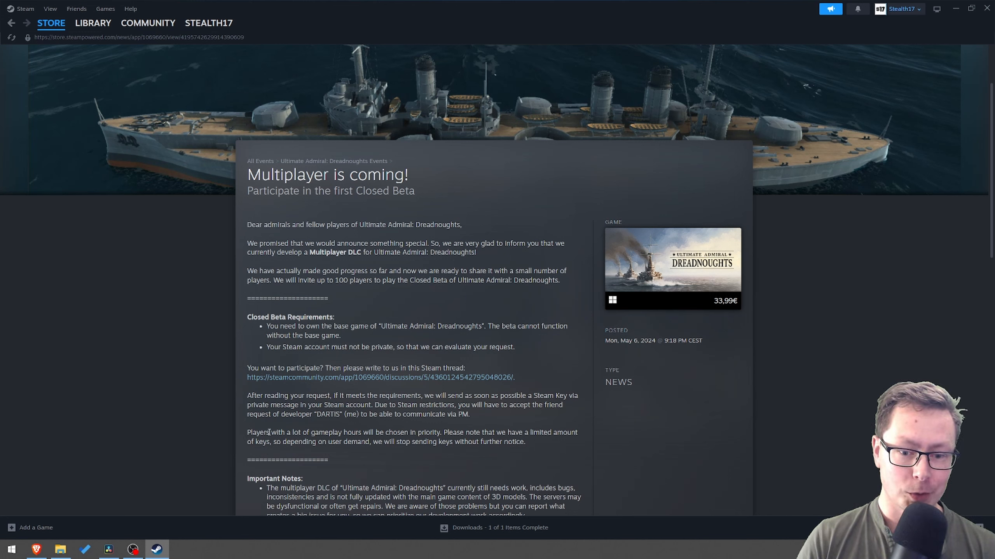
drag(247, 432, 310, 432)
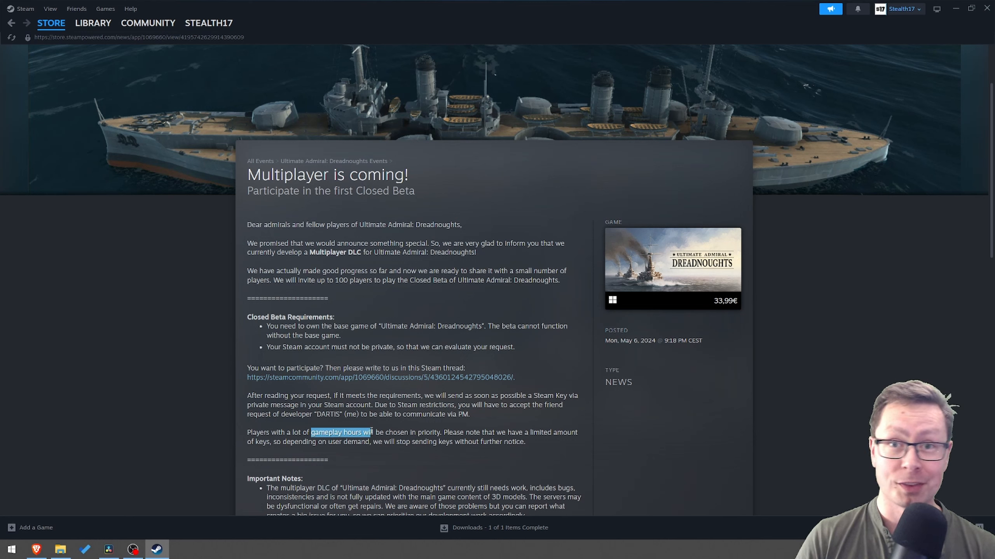
click(487, 454)
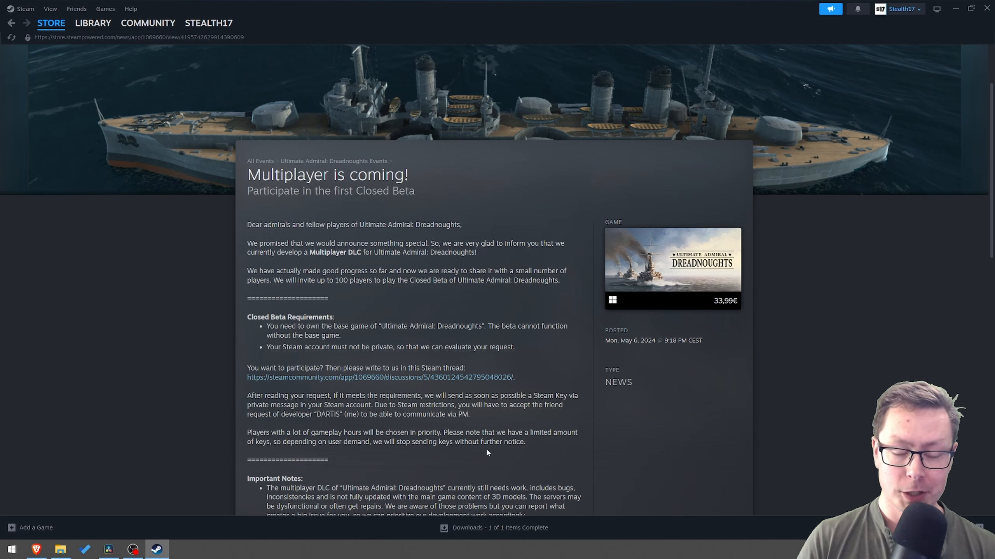
mouse_move(354, 451)
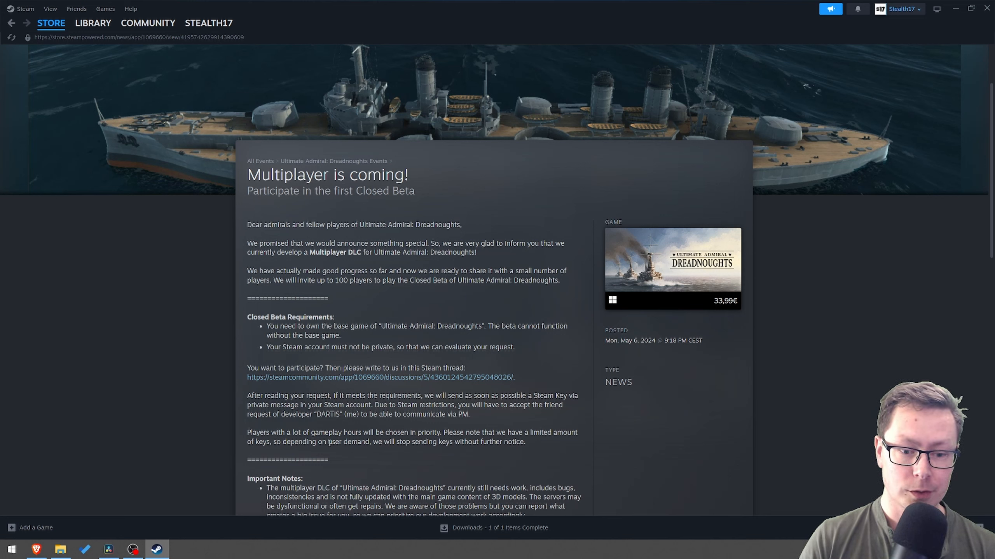
mouse_move(563, 447)
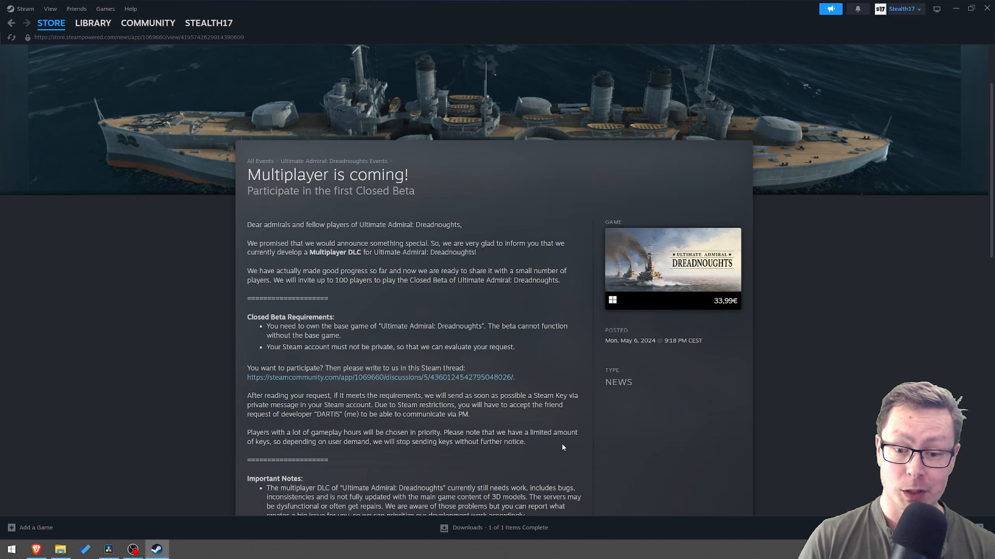
scroll(down, 3)
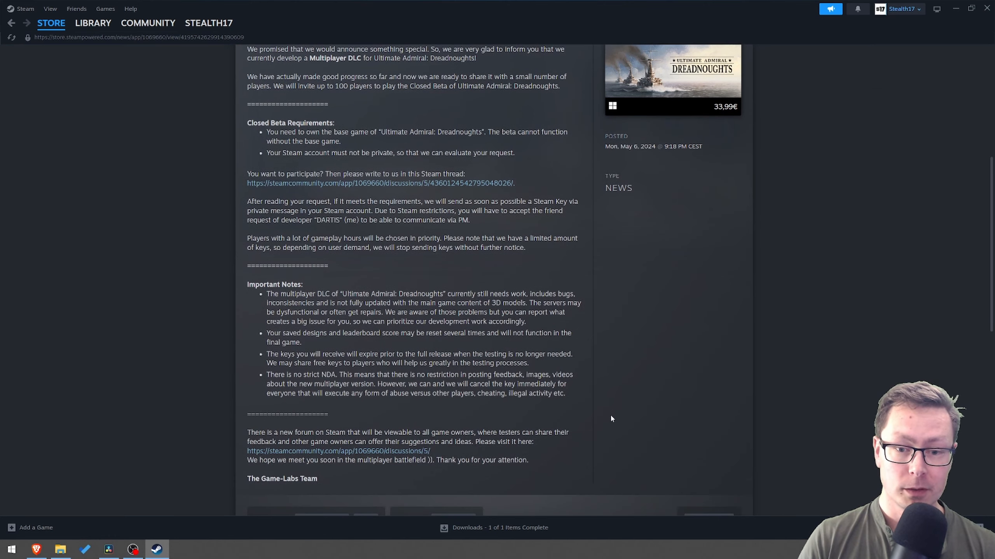
mouse_move(634, 388)
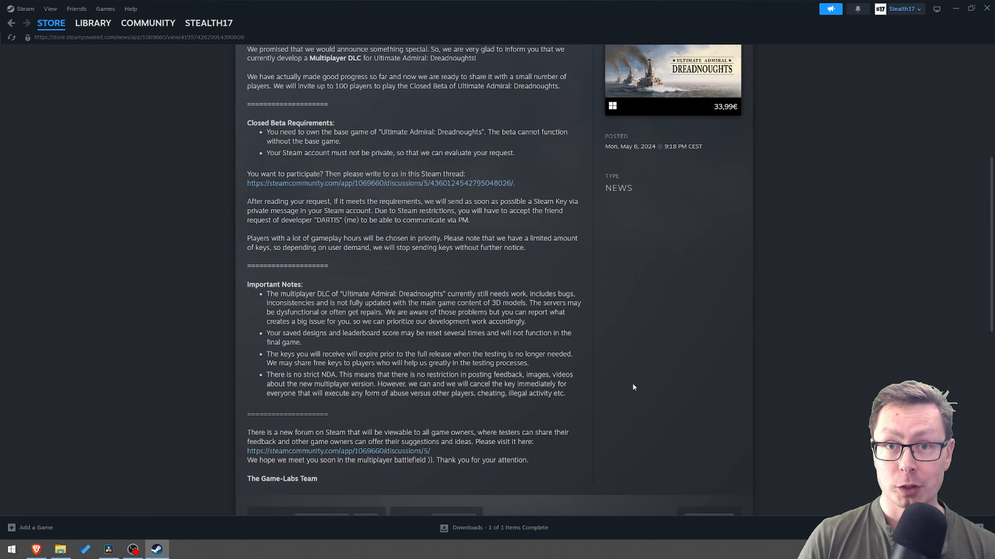
mouse_move(664, 380)
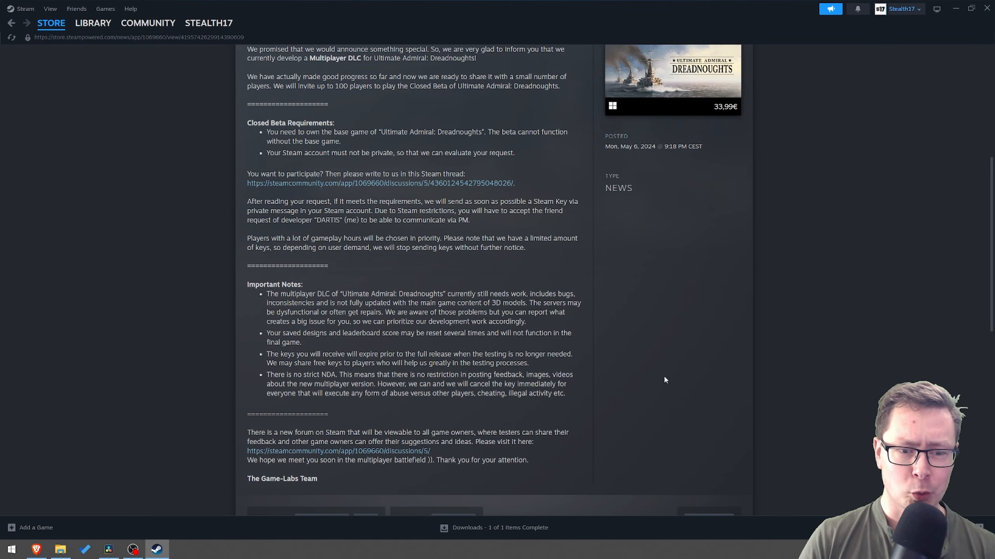
double_click(451, 293)
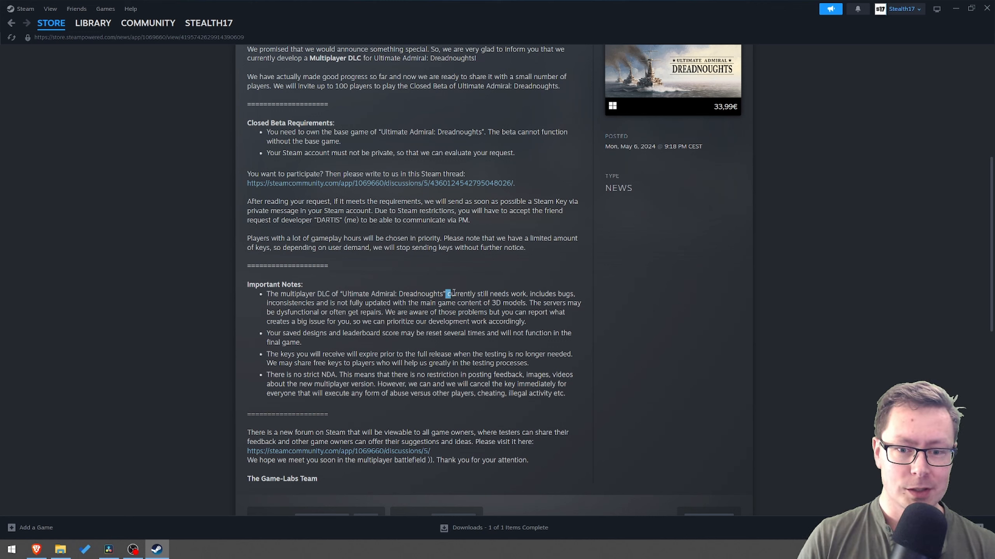
drag(267, 284, 446, 294)
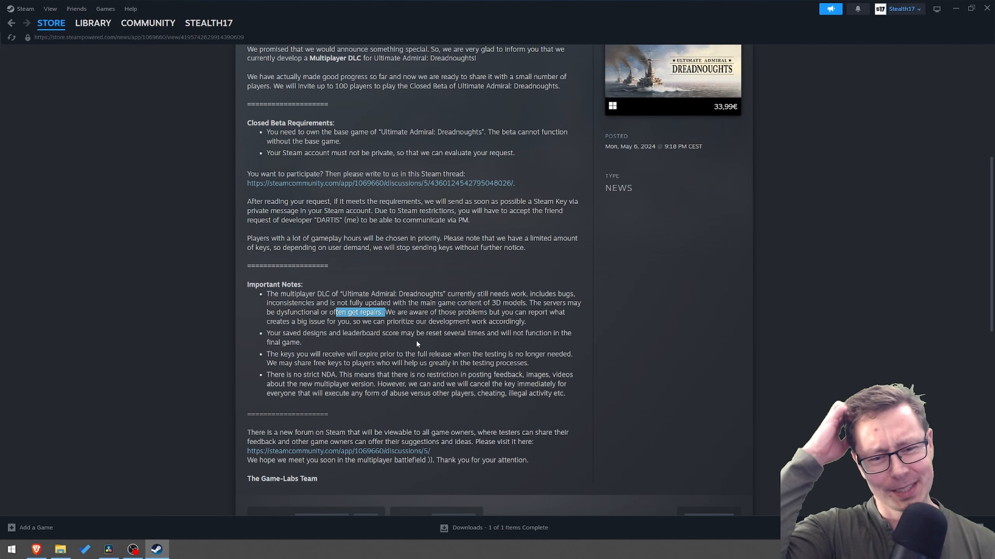
mouse_move(426, 344)
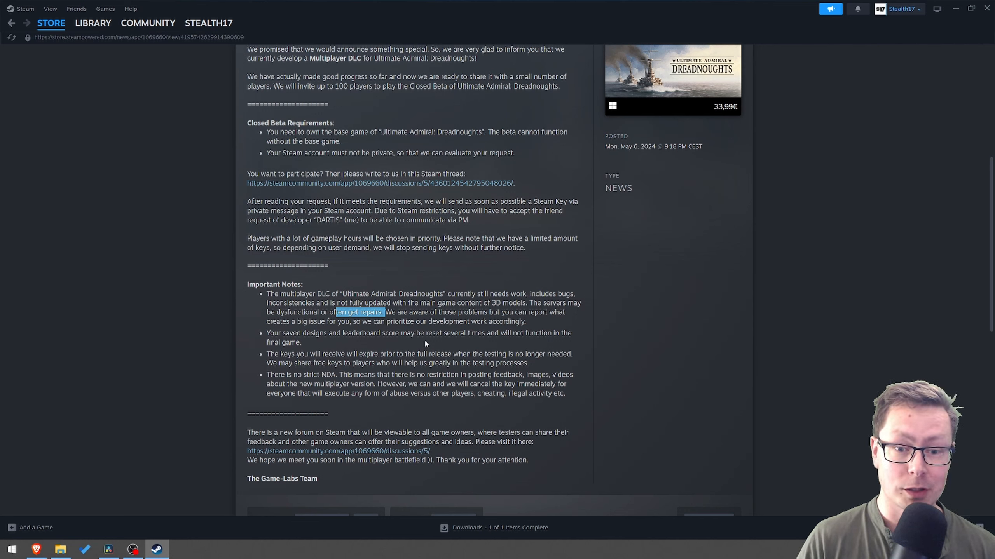
mouse_move(494, 351)
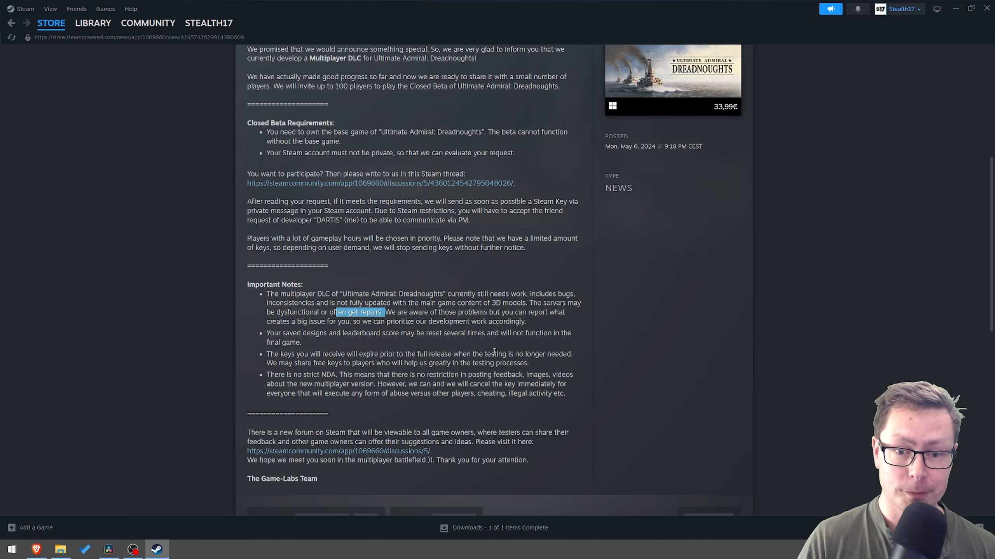
click(455, 312)
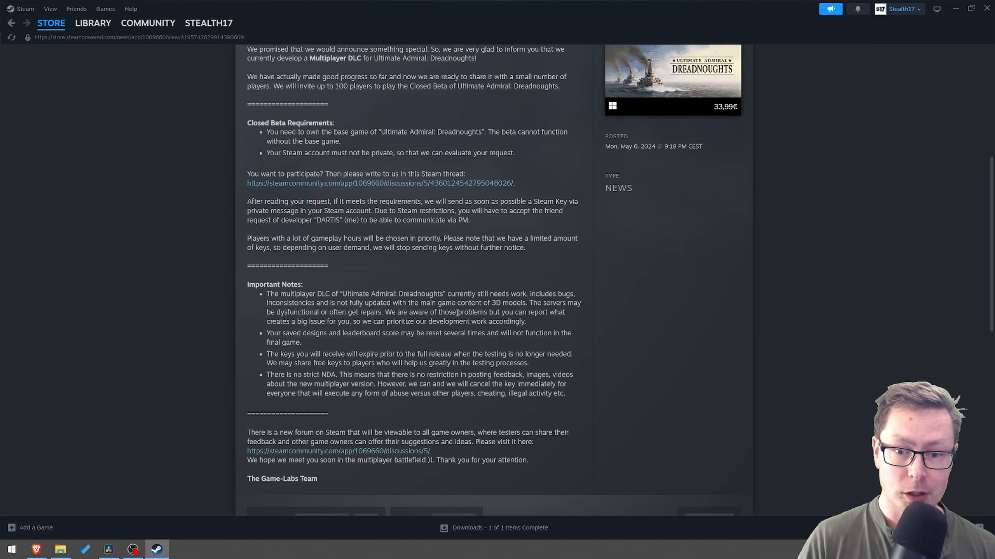
mouse_move(304, 330)
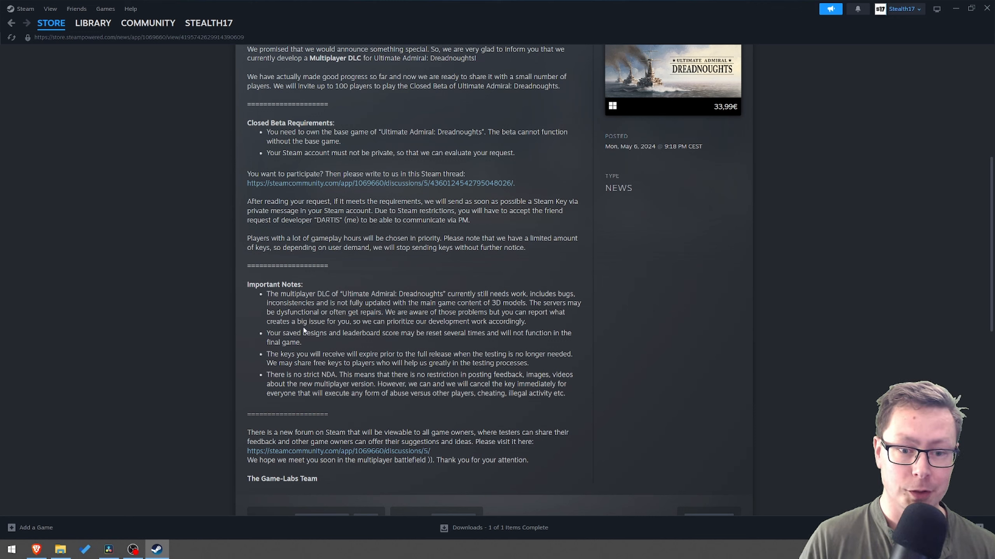
drag(267, 322, 353, 321)
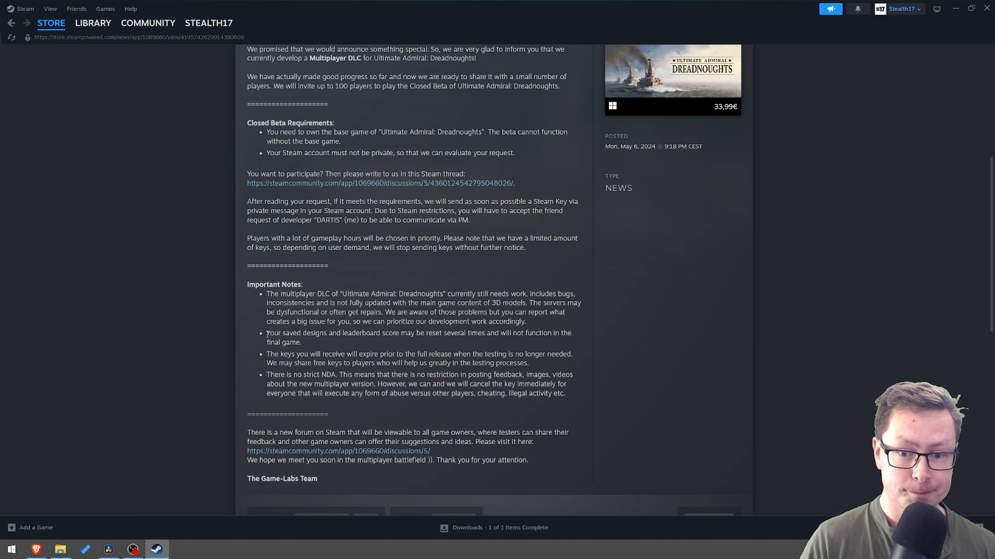
drag(267, 333, 318, 333)
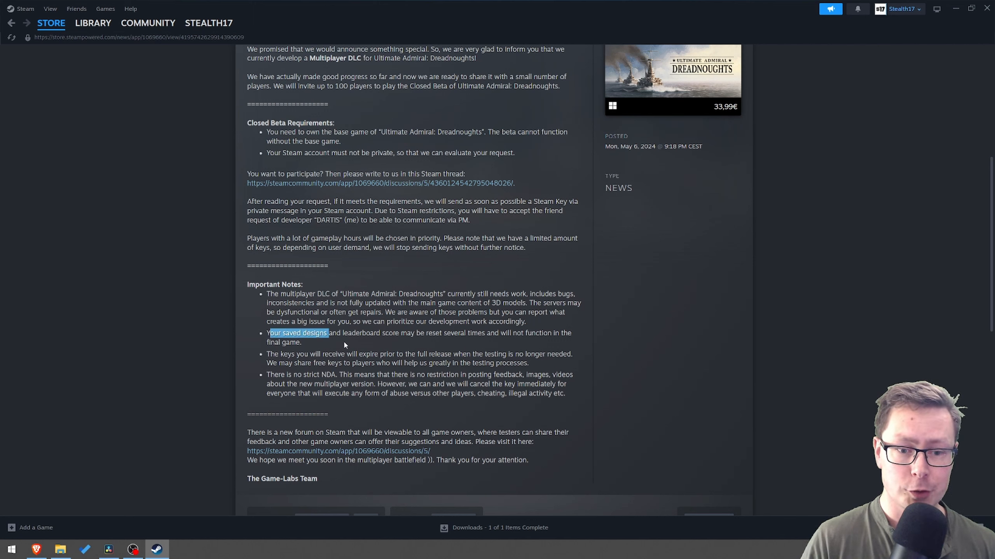
double_click(361, 334)
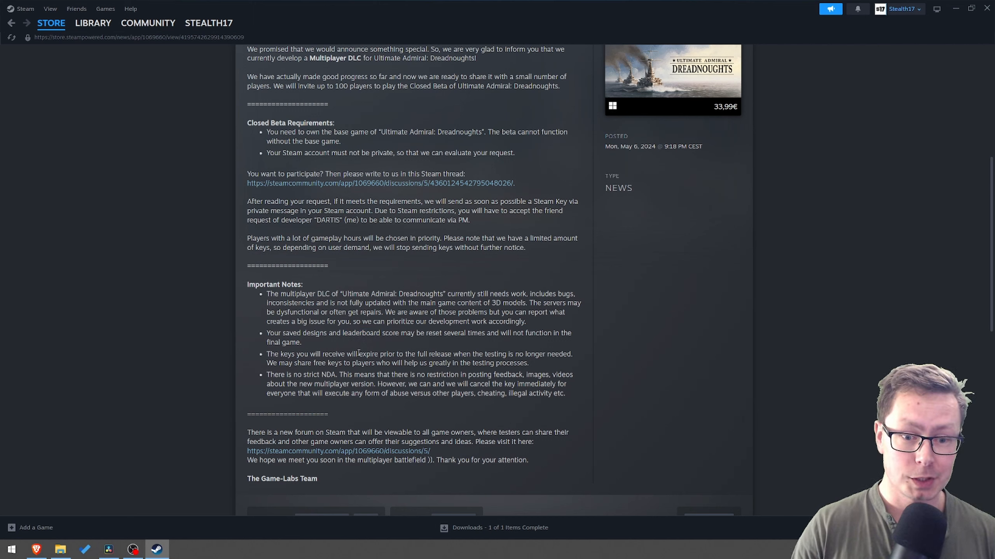
drag(350, 354, 444, 354)
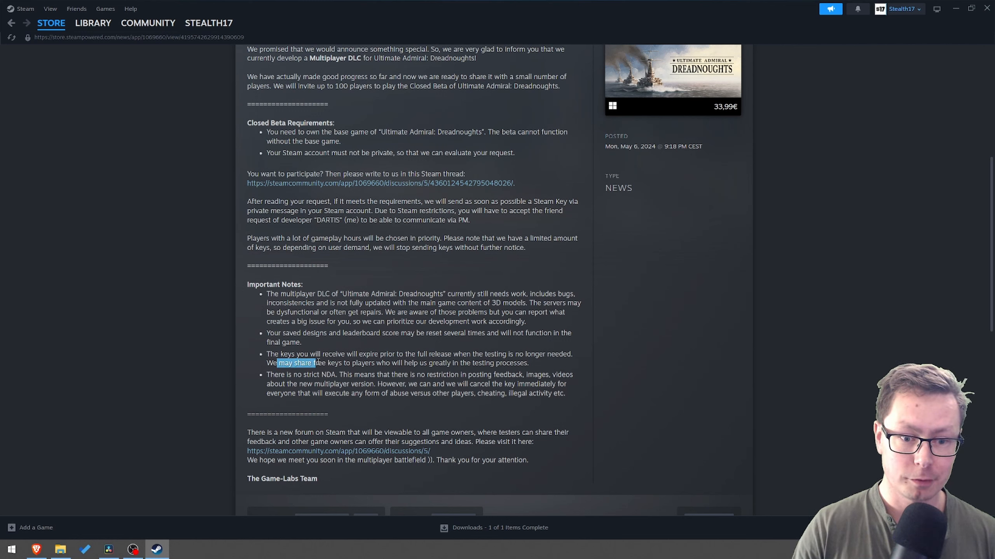
drag(267, 354, 527, 363)
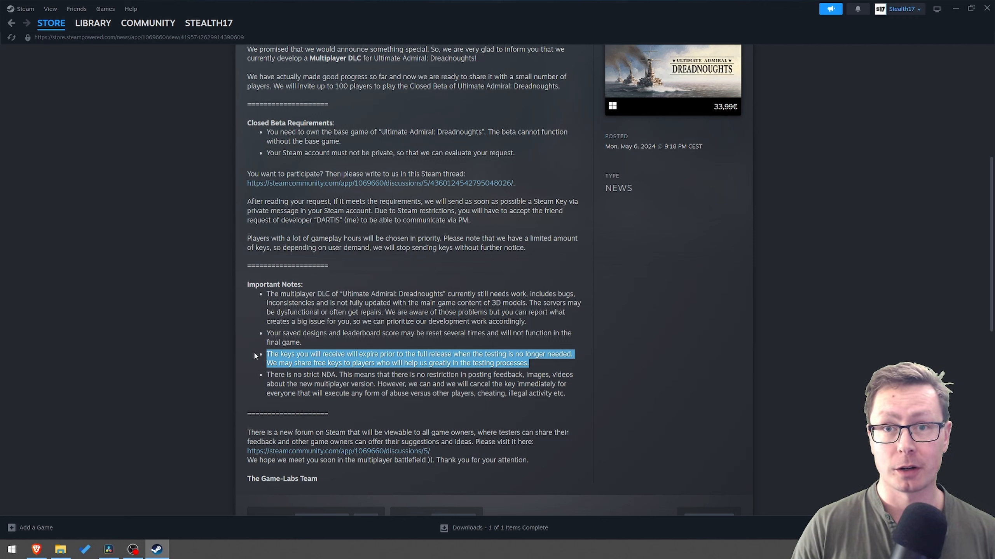
mouse_move(253, 381)
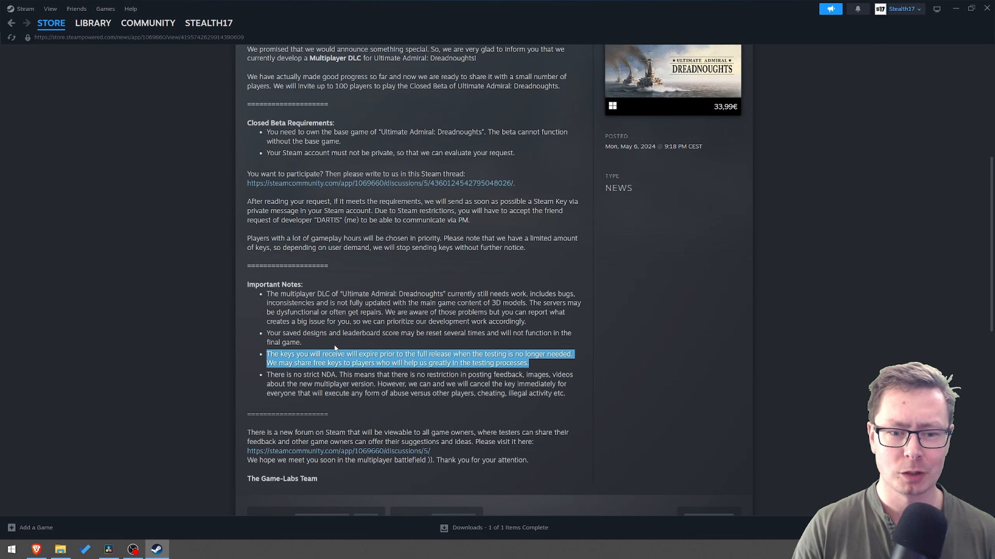
click(335, 347)
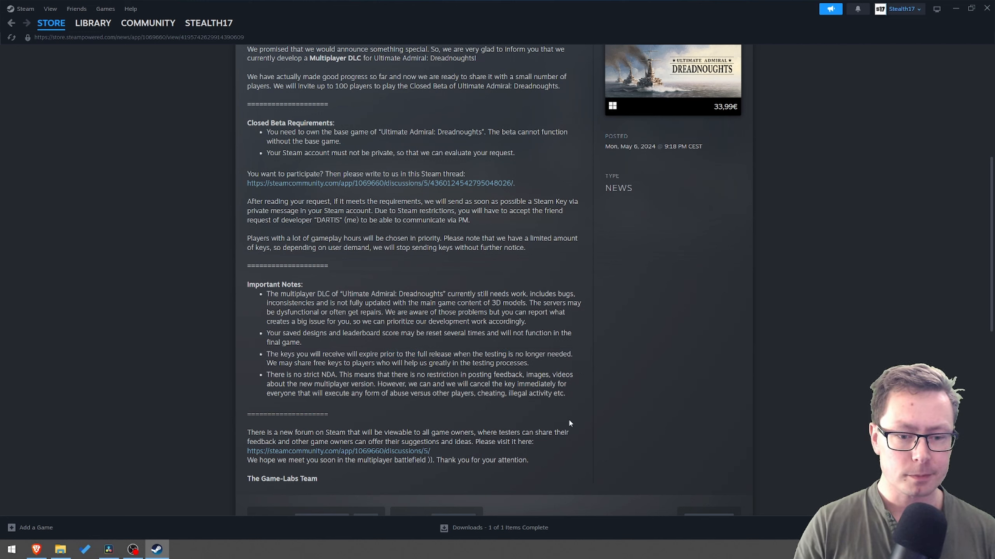
mouse_move(578, 413)
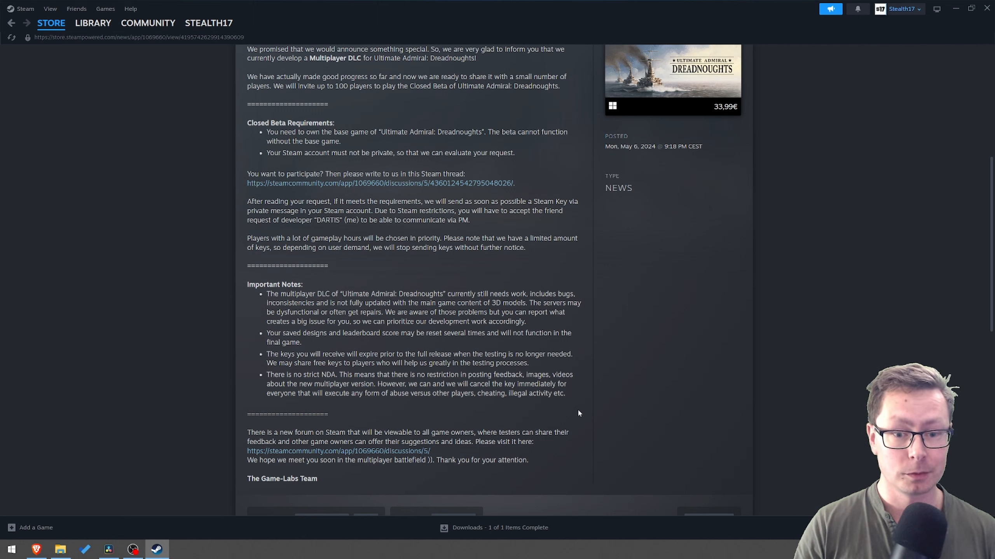
mouse_move(535, 229)
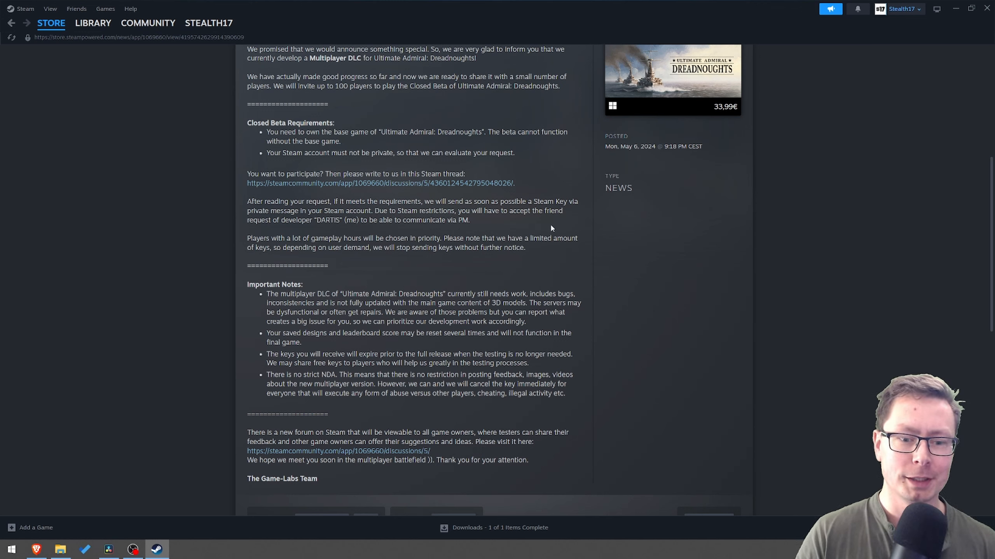
mouse_move(587, 344)
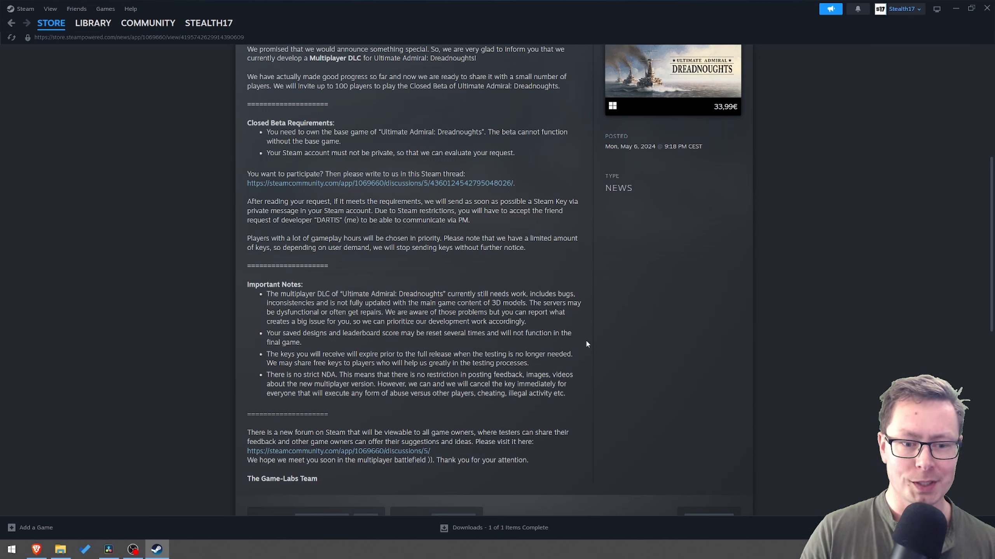
double_click(536, 385)
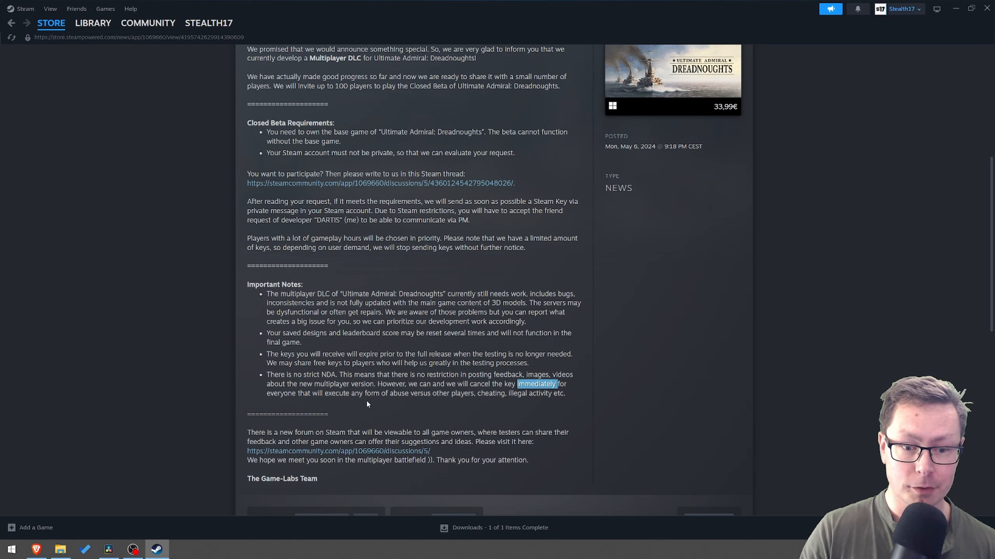
click(384, 404)
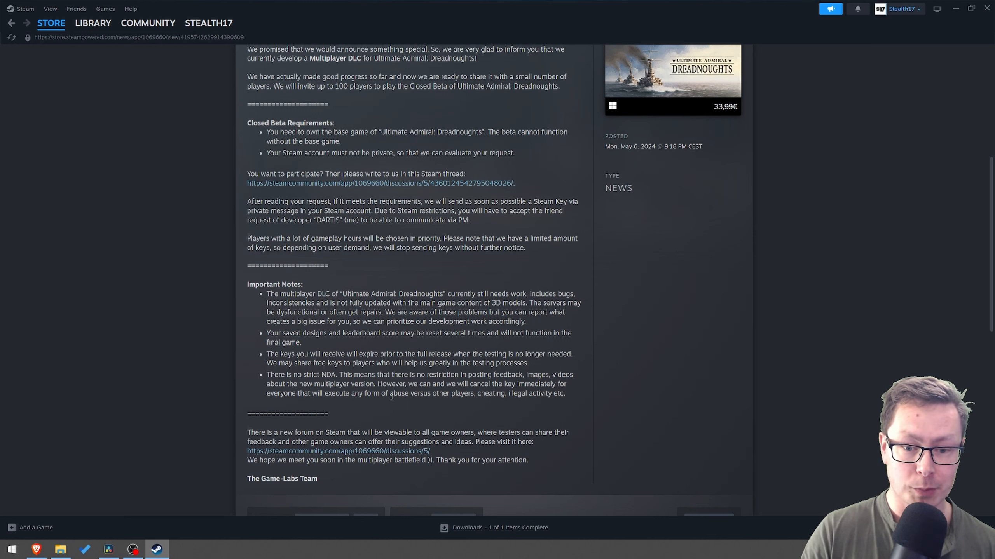
drag(389, 393, 560, 393)
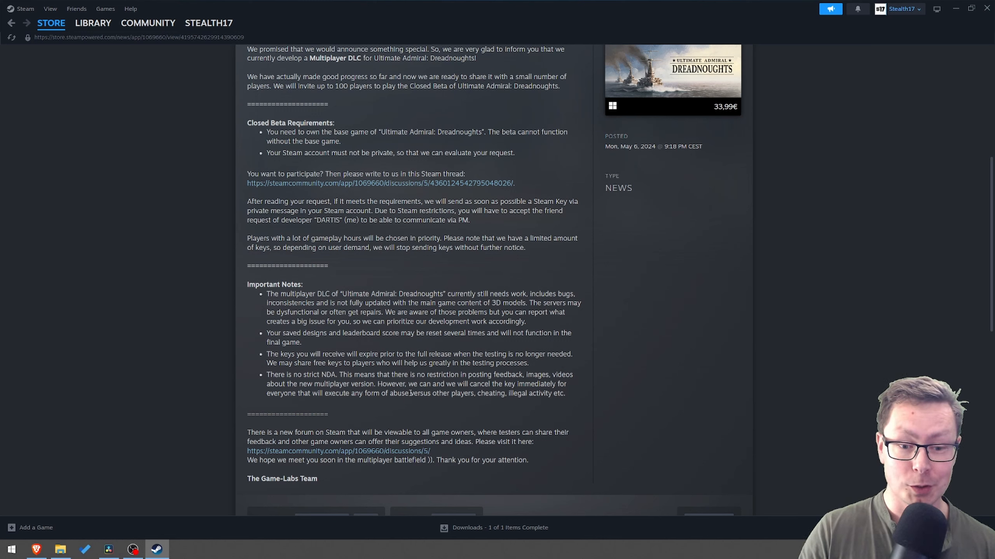
mouse_move(401, 418)
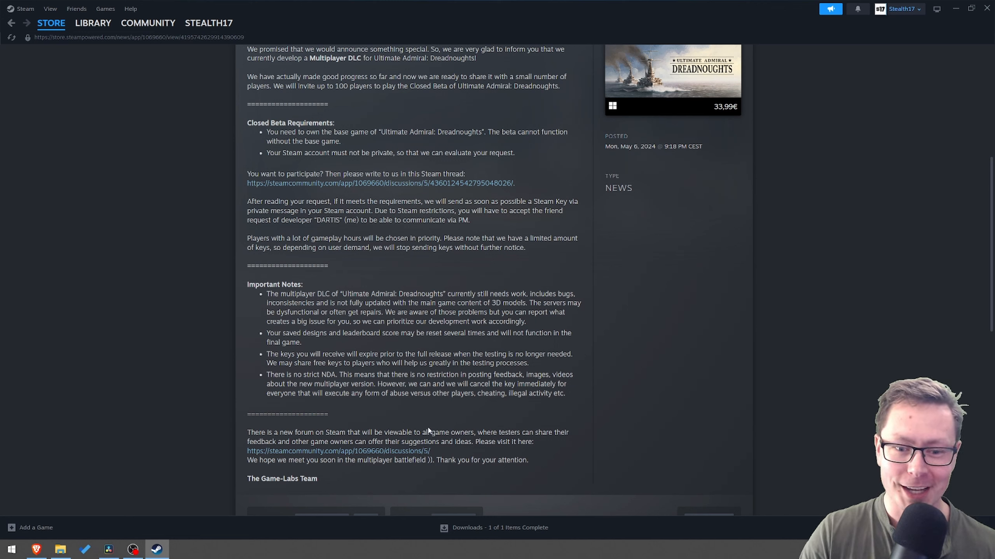
double_click(399, 393)
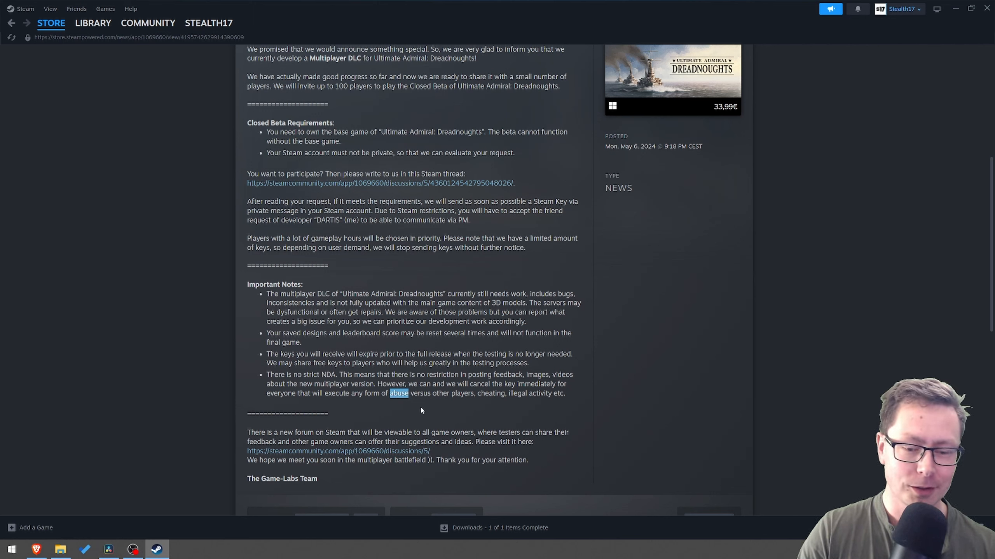
mouse_move(424, 409)
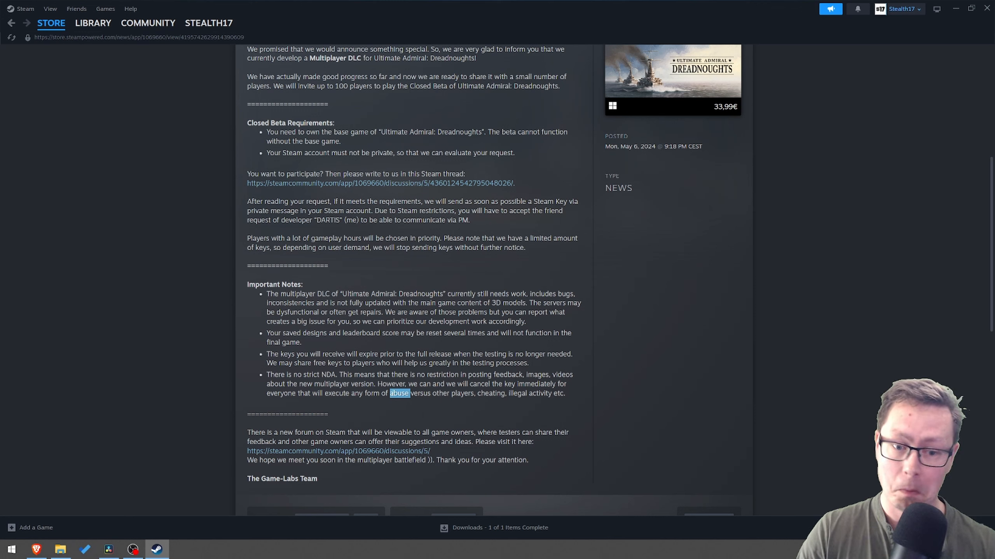
click(431, 414)
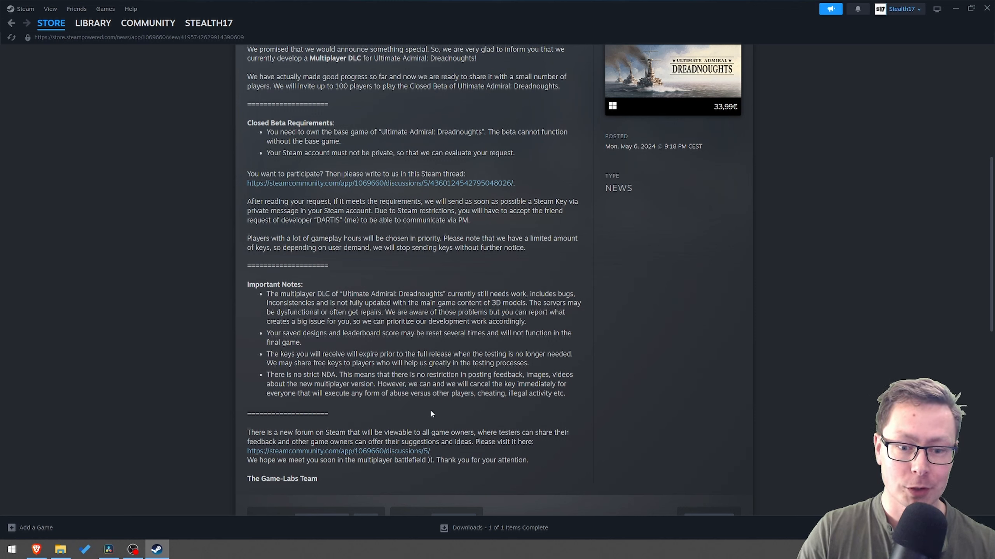
mouse_move(496, 413)
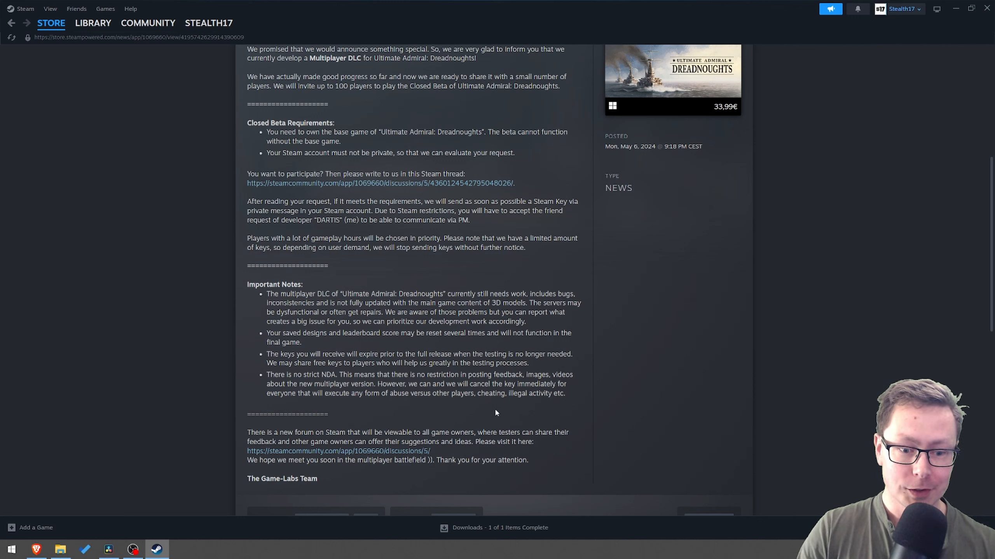
mouse_move(456, 434)
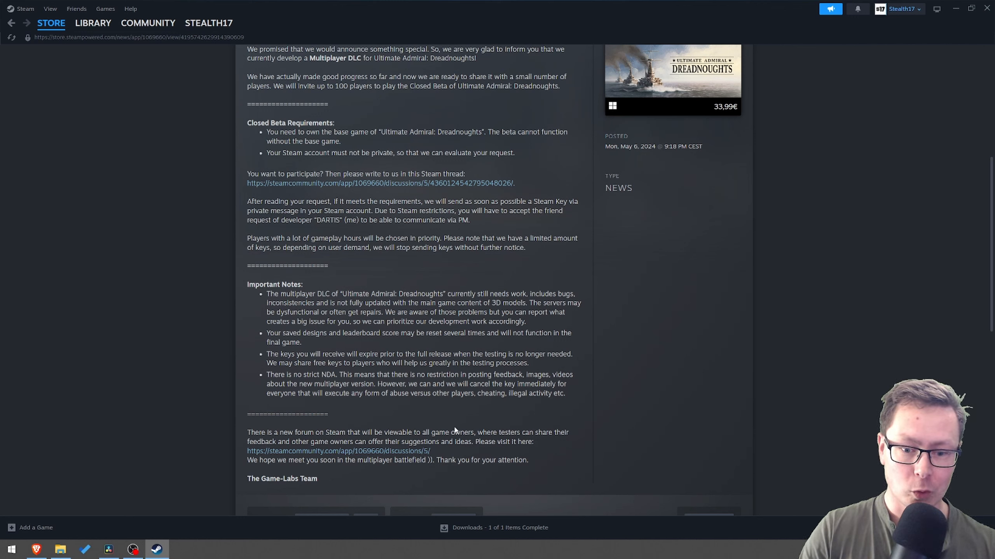
mouse_move(454, 431)
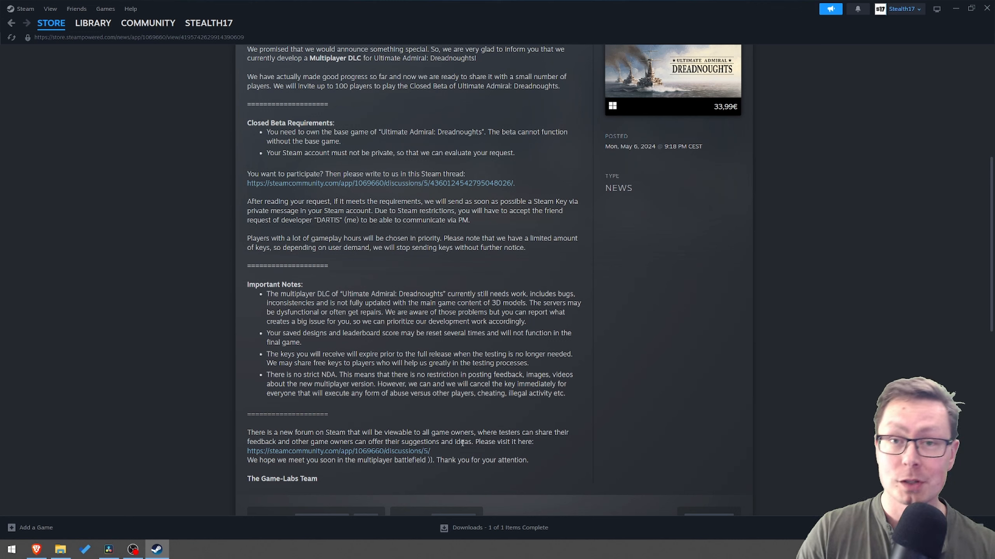
mouse_move(457, 439)
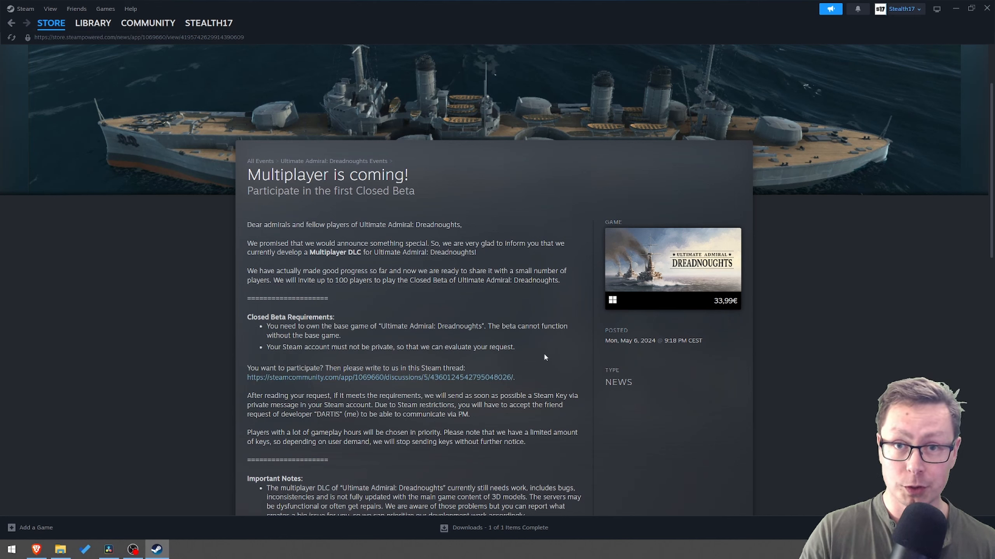
mouse_move(484, 381)
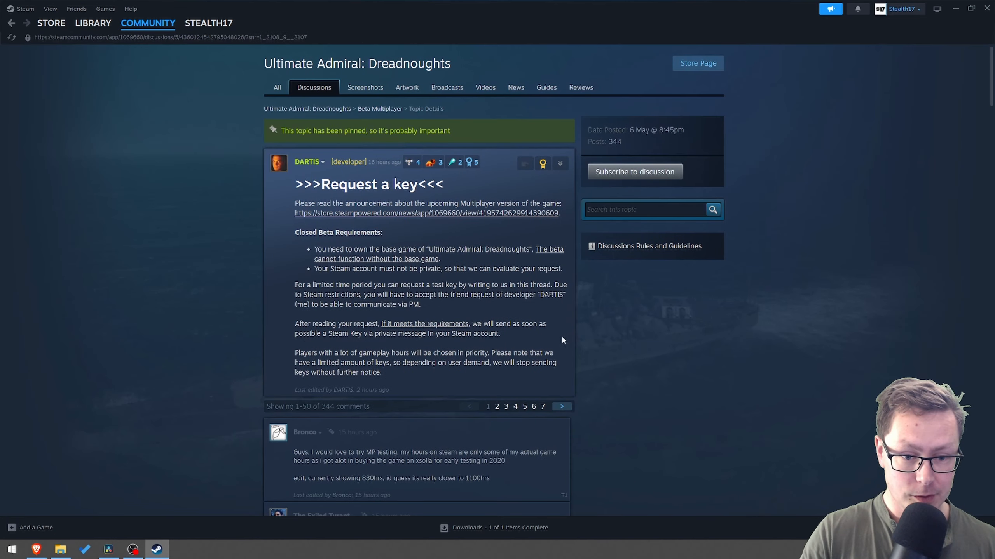
double_click(332, 406)
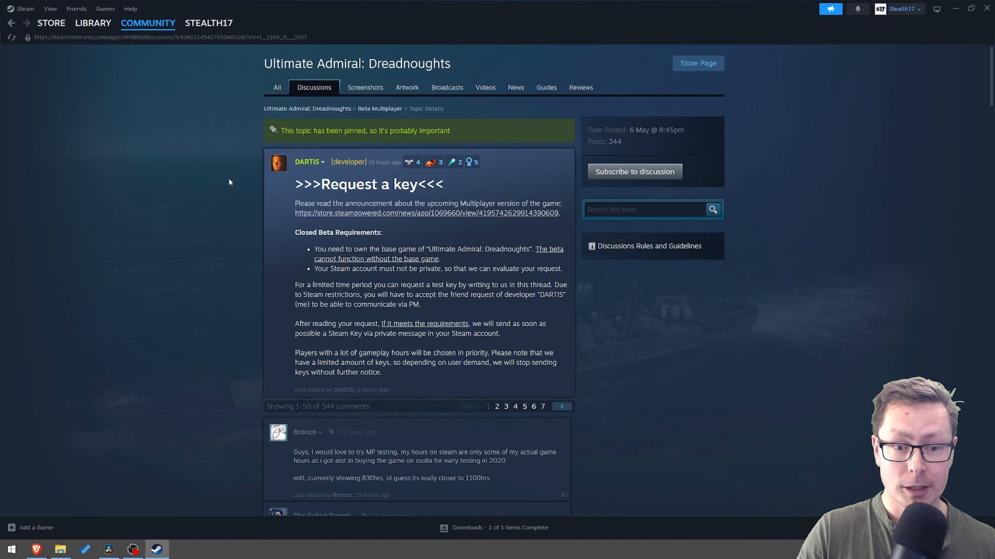
mouse_move(228, 190)
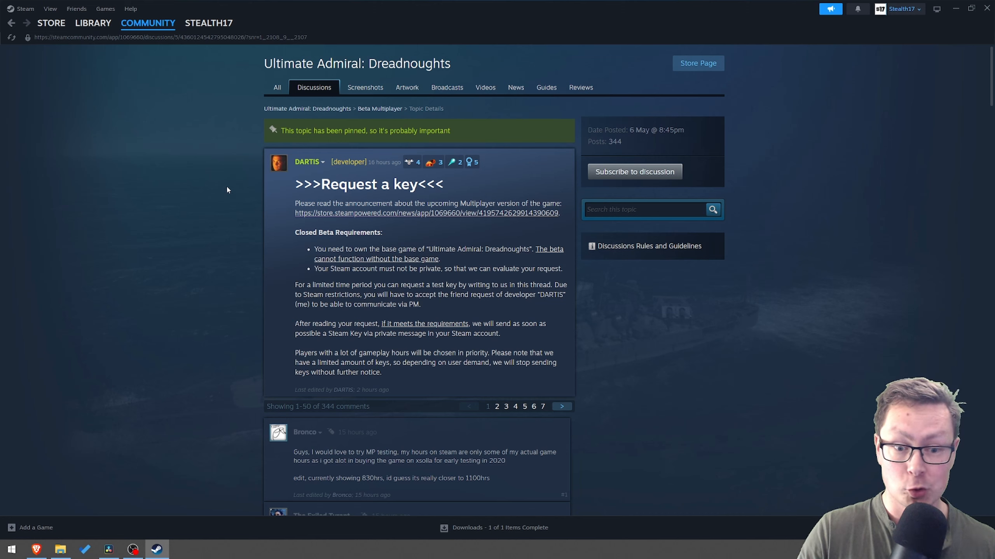